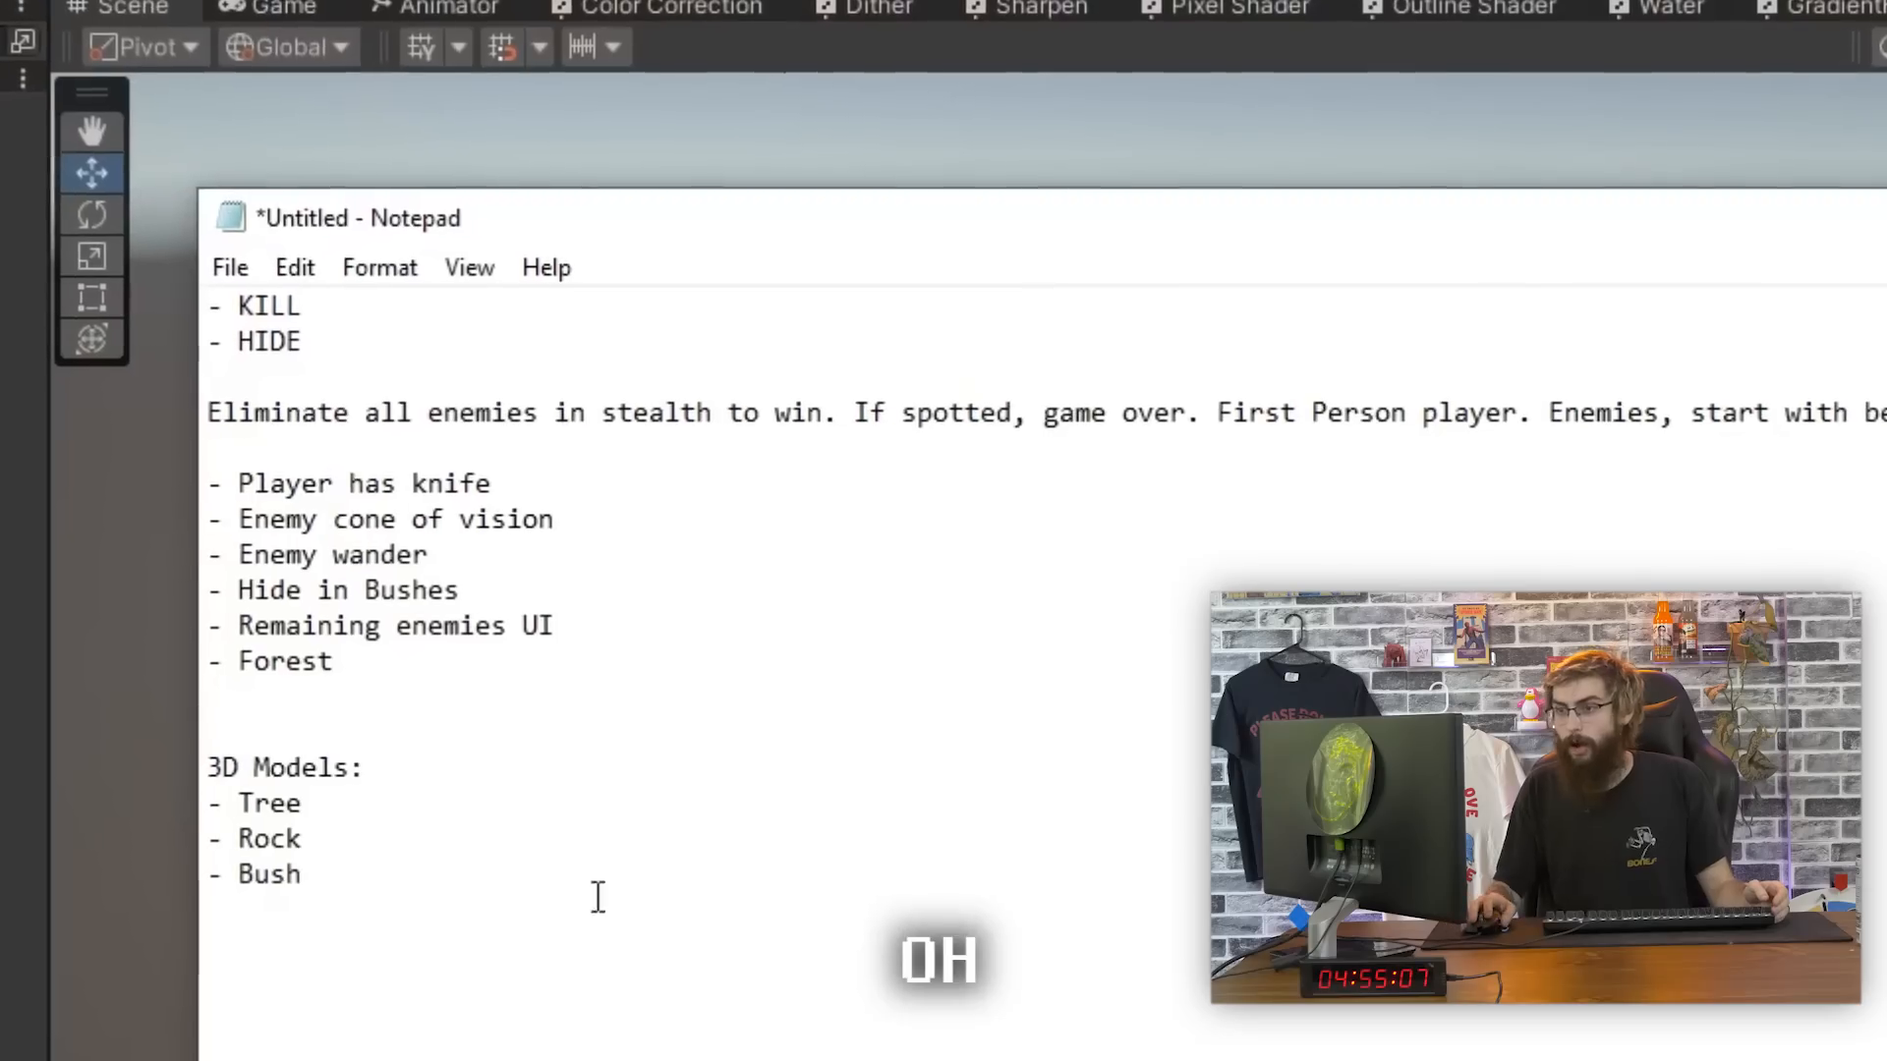
# Add 'Knife' to the game notes' list of 3D models
pyautogui.write('Knife')
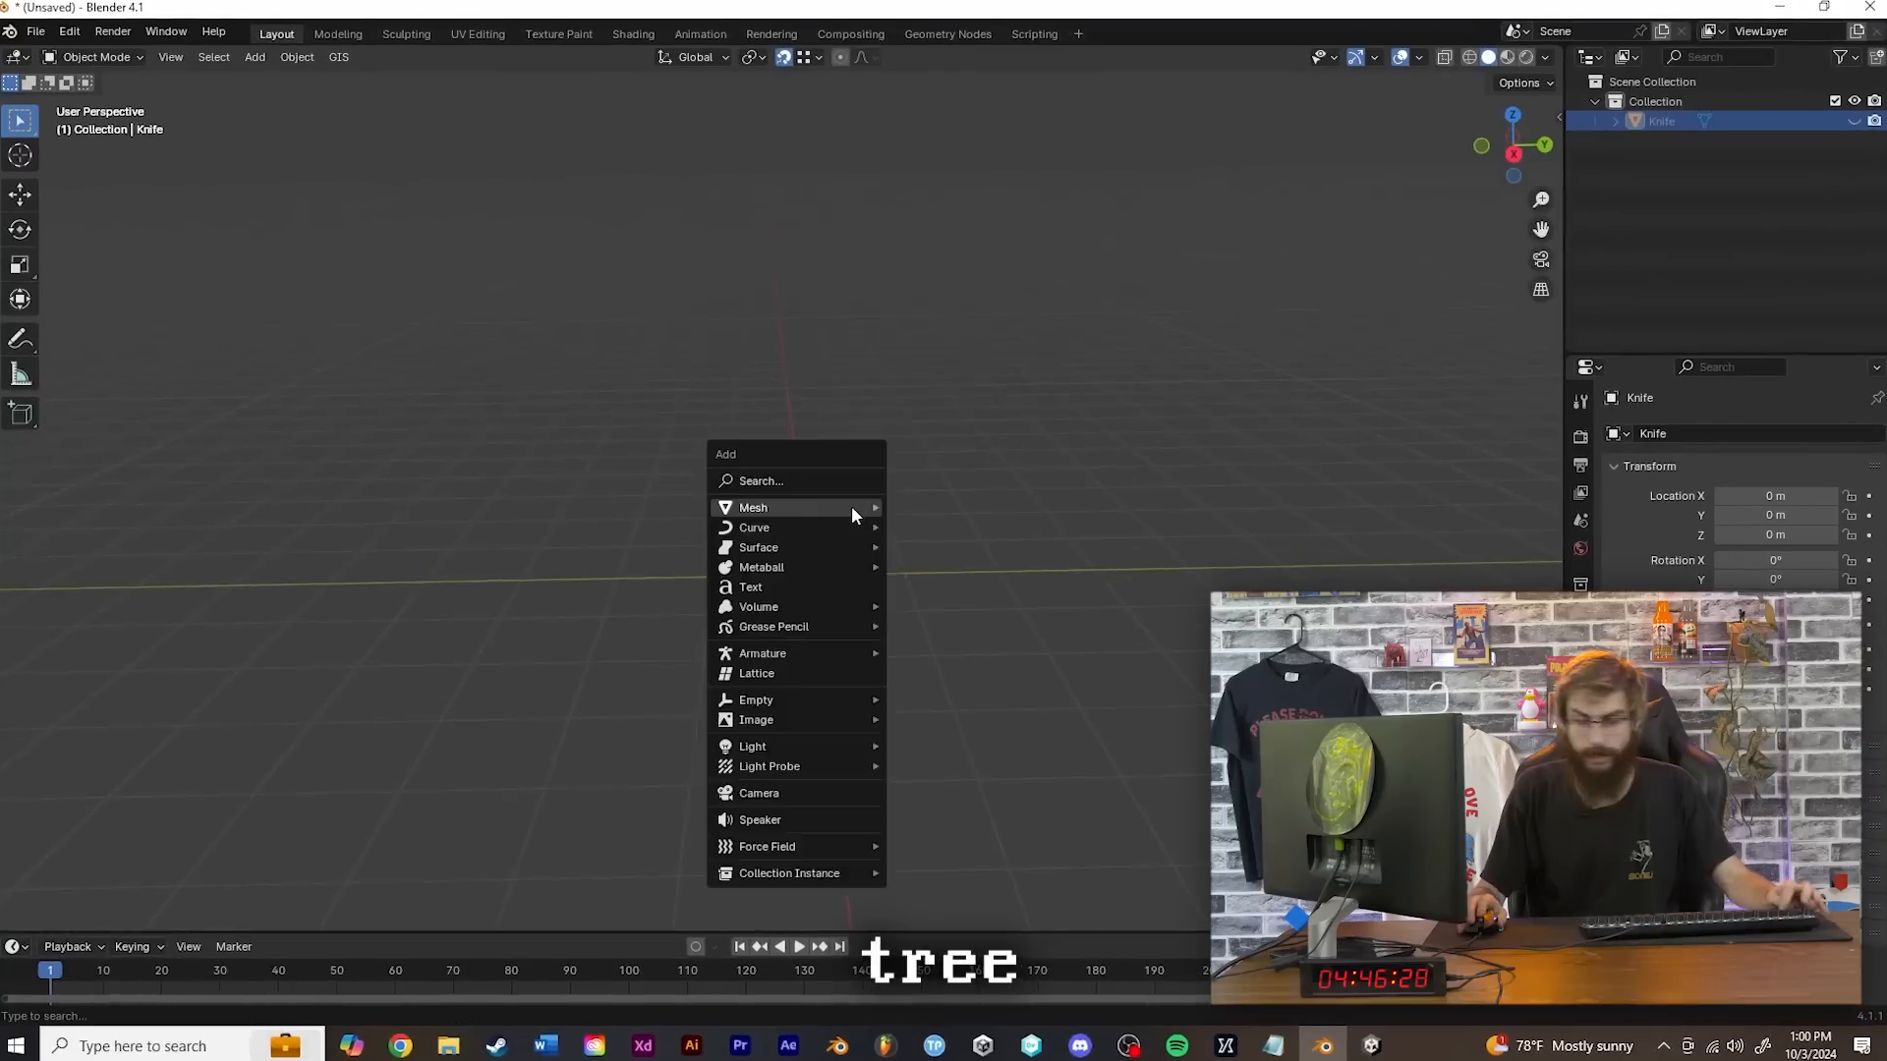
# Add a mesh for the tree and a cube with a Subdivision Surface modifier
pyautogui.click(752, 507)
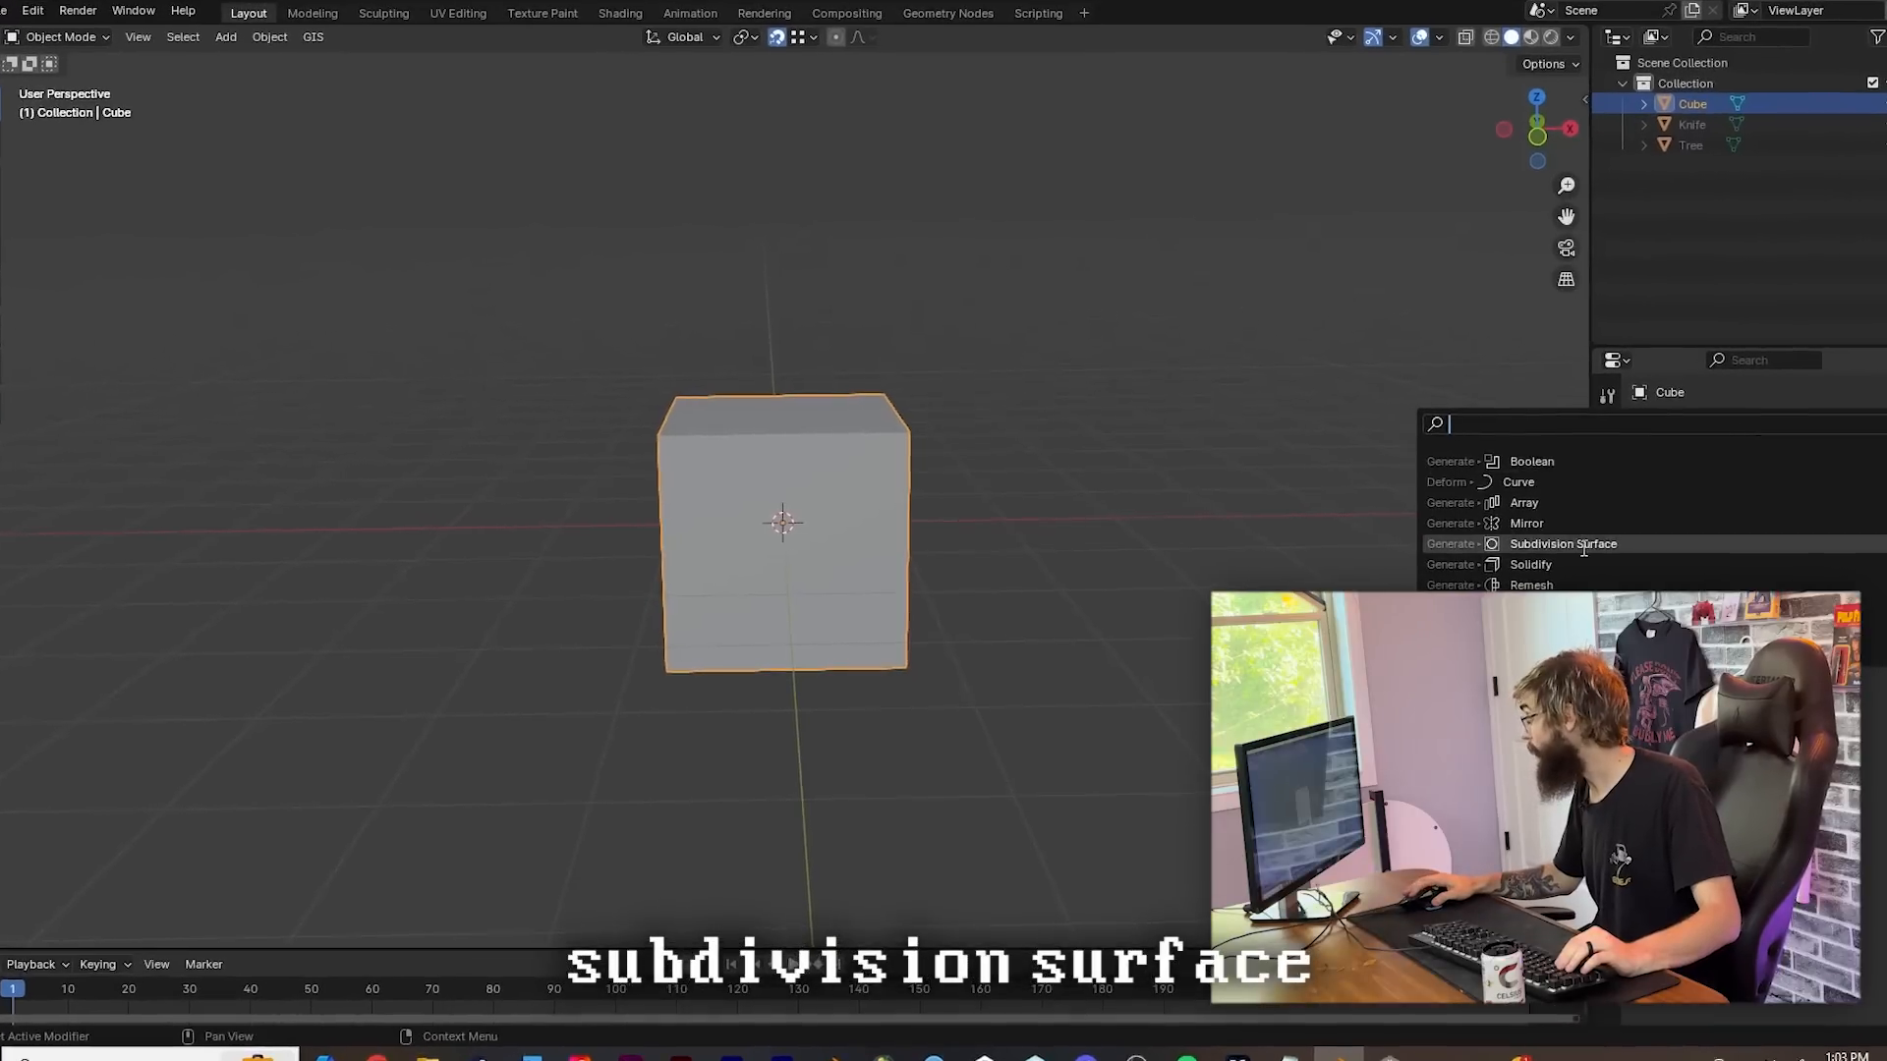
pyautogui.click(1563, 542)
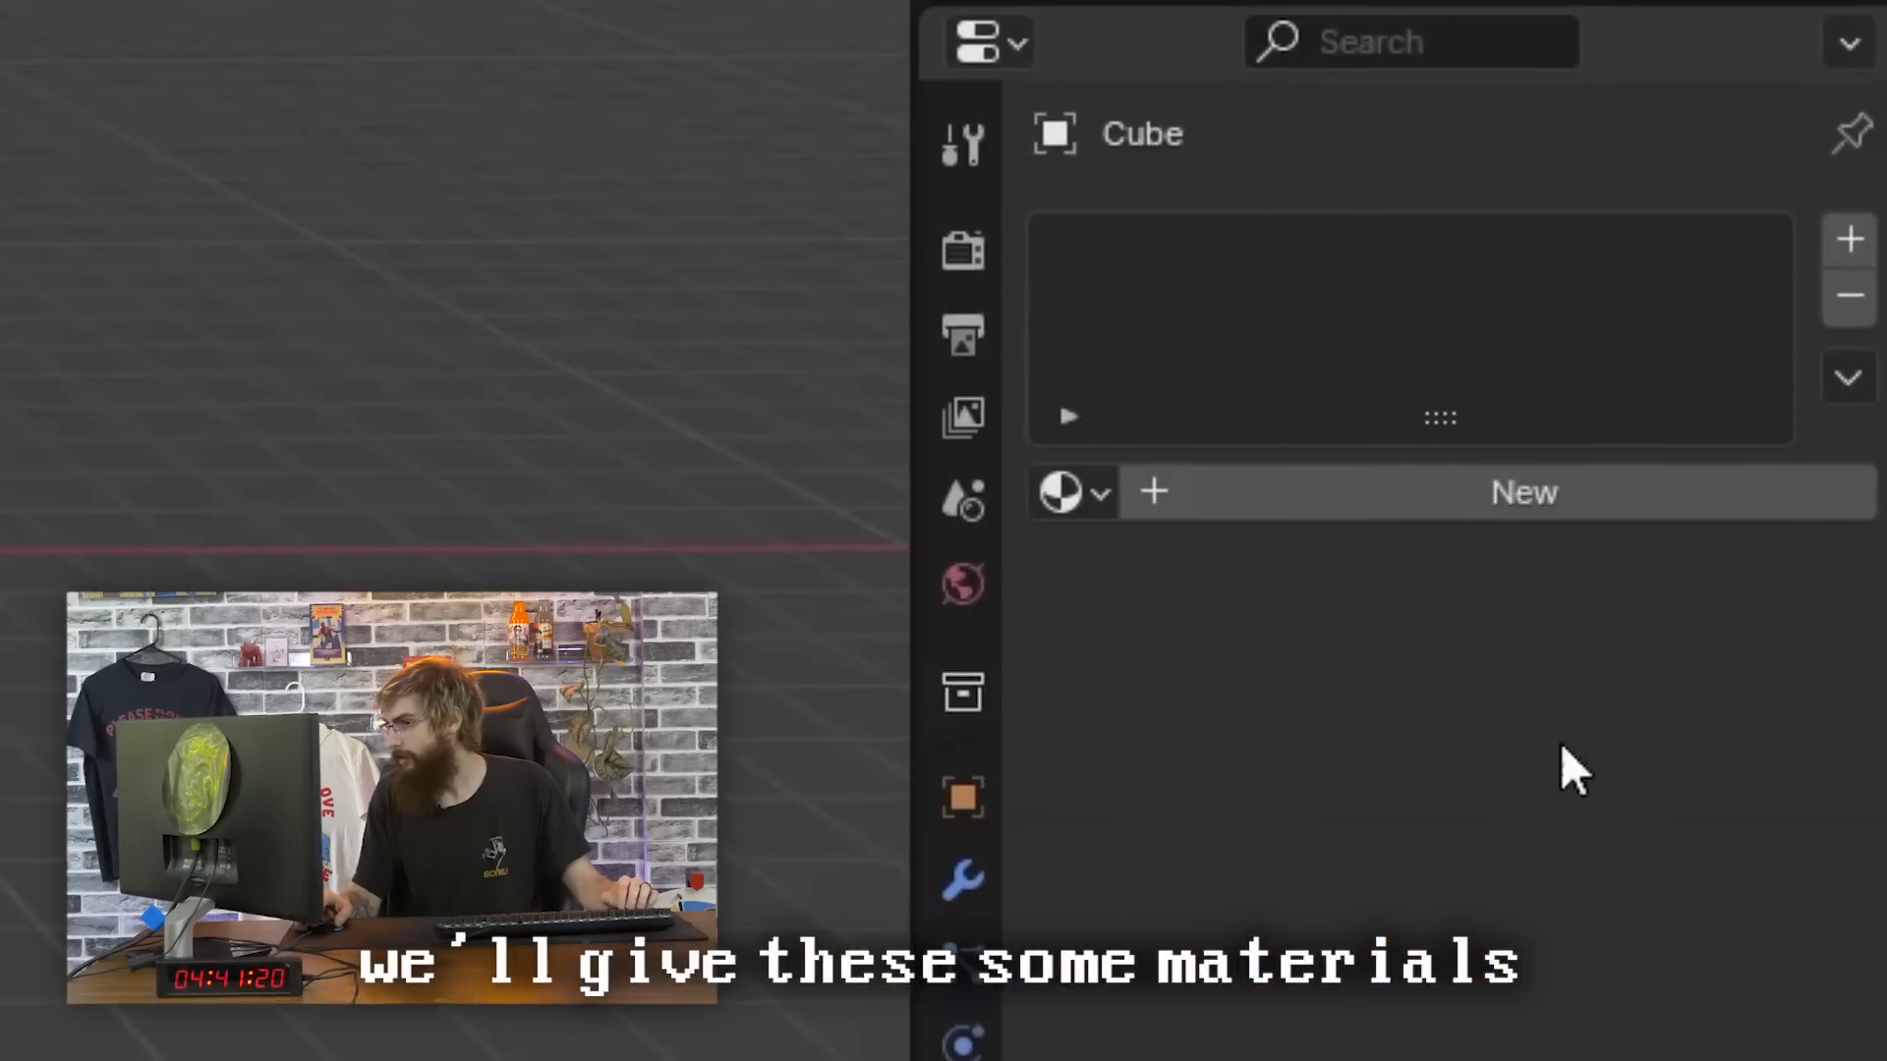
# Create the Trunk and Bush materials with brown and green base colours for the tree
pyautogui.click(1524, 491)
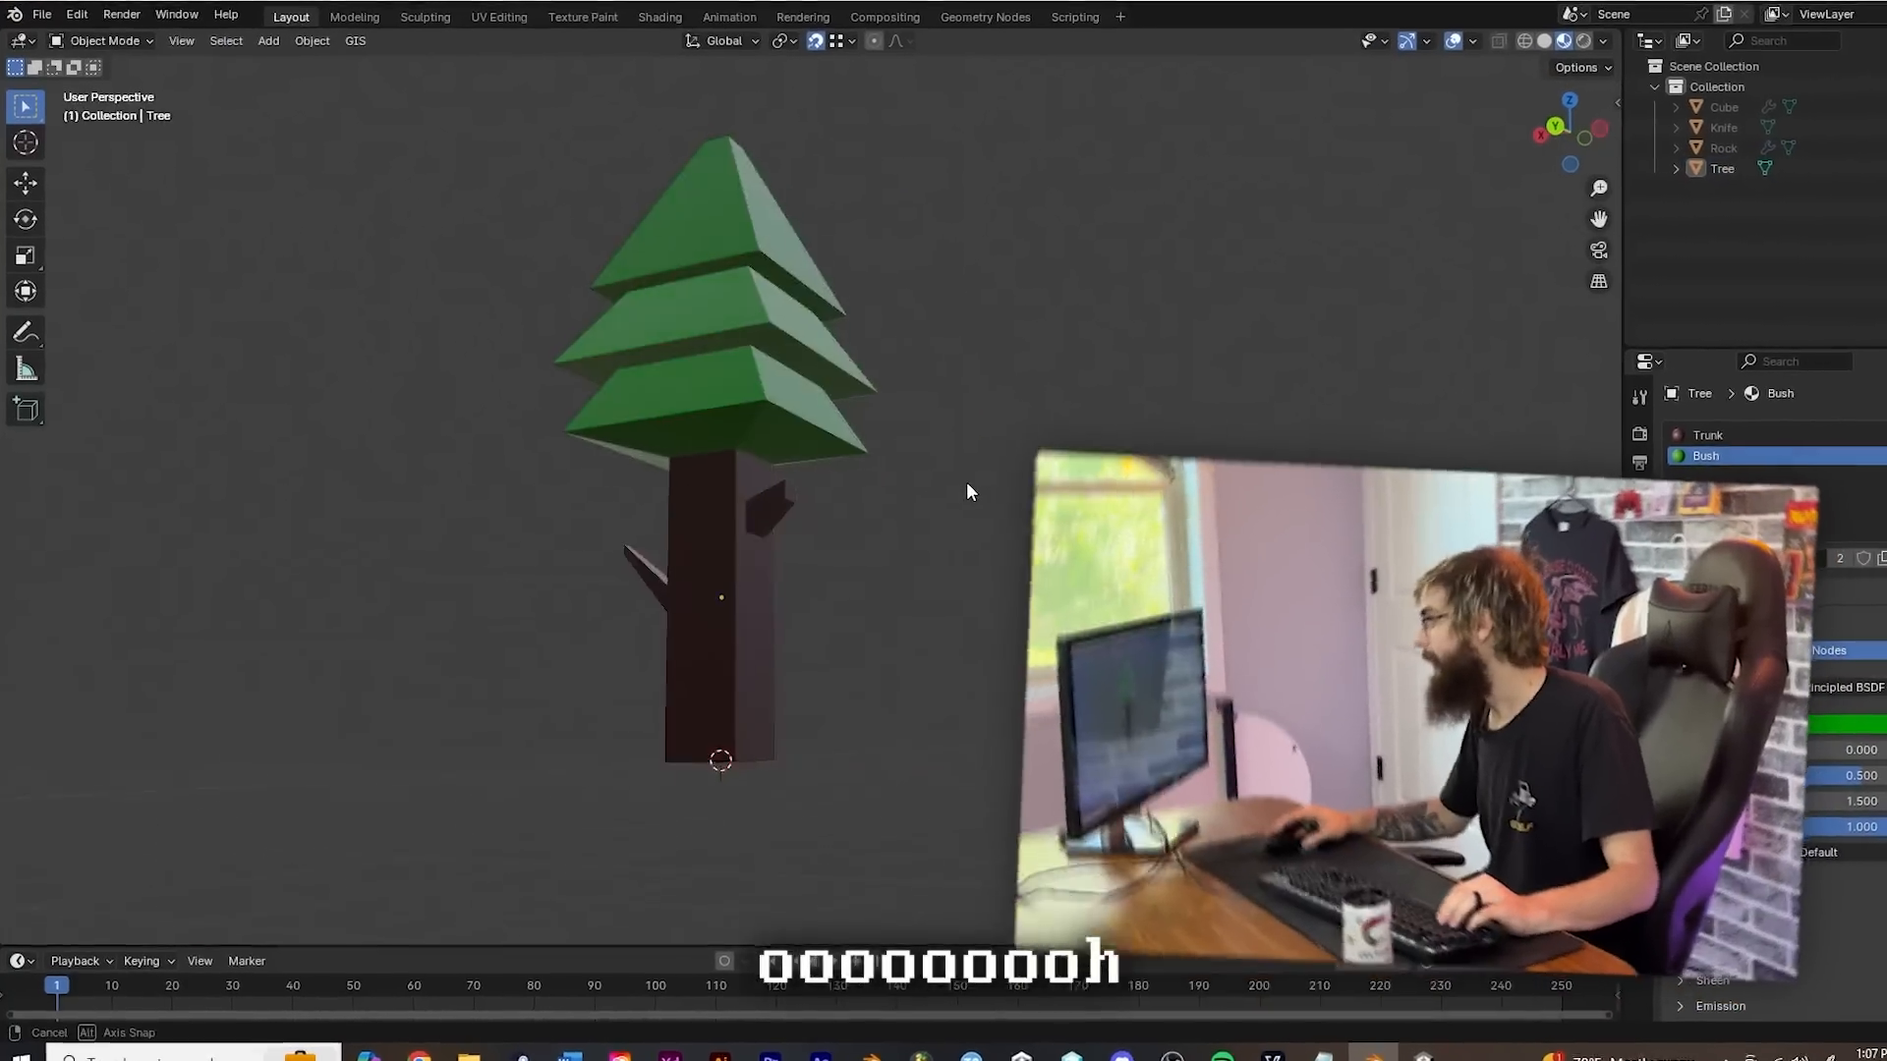
pyautogui.click(43, 15)
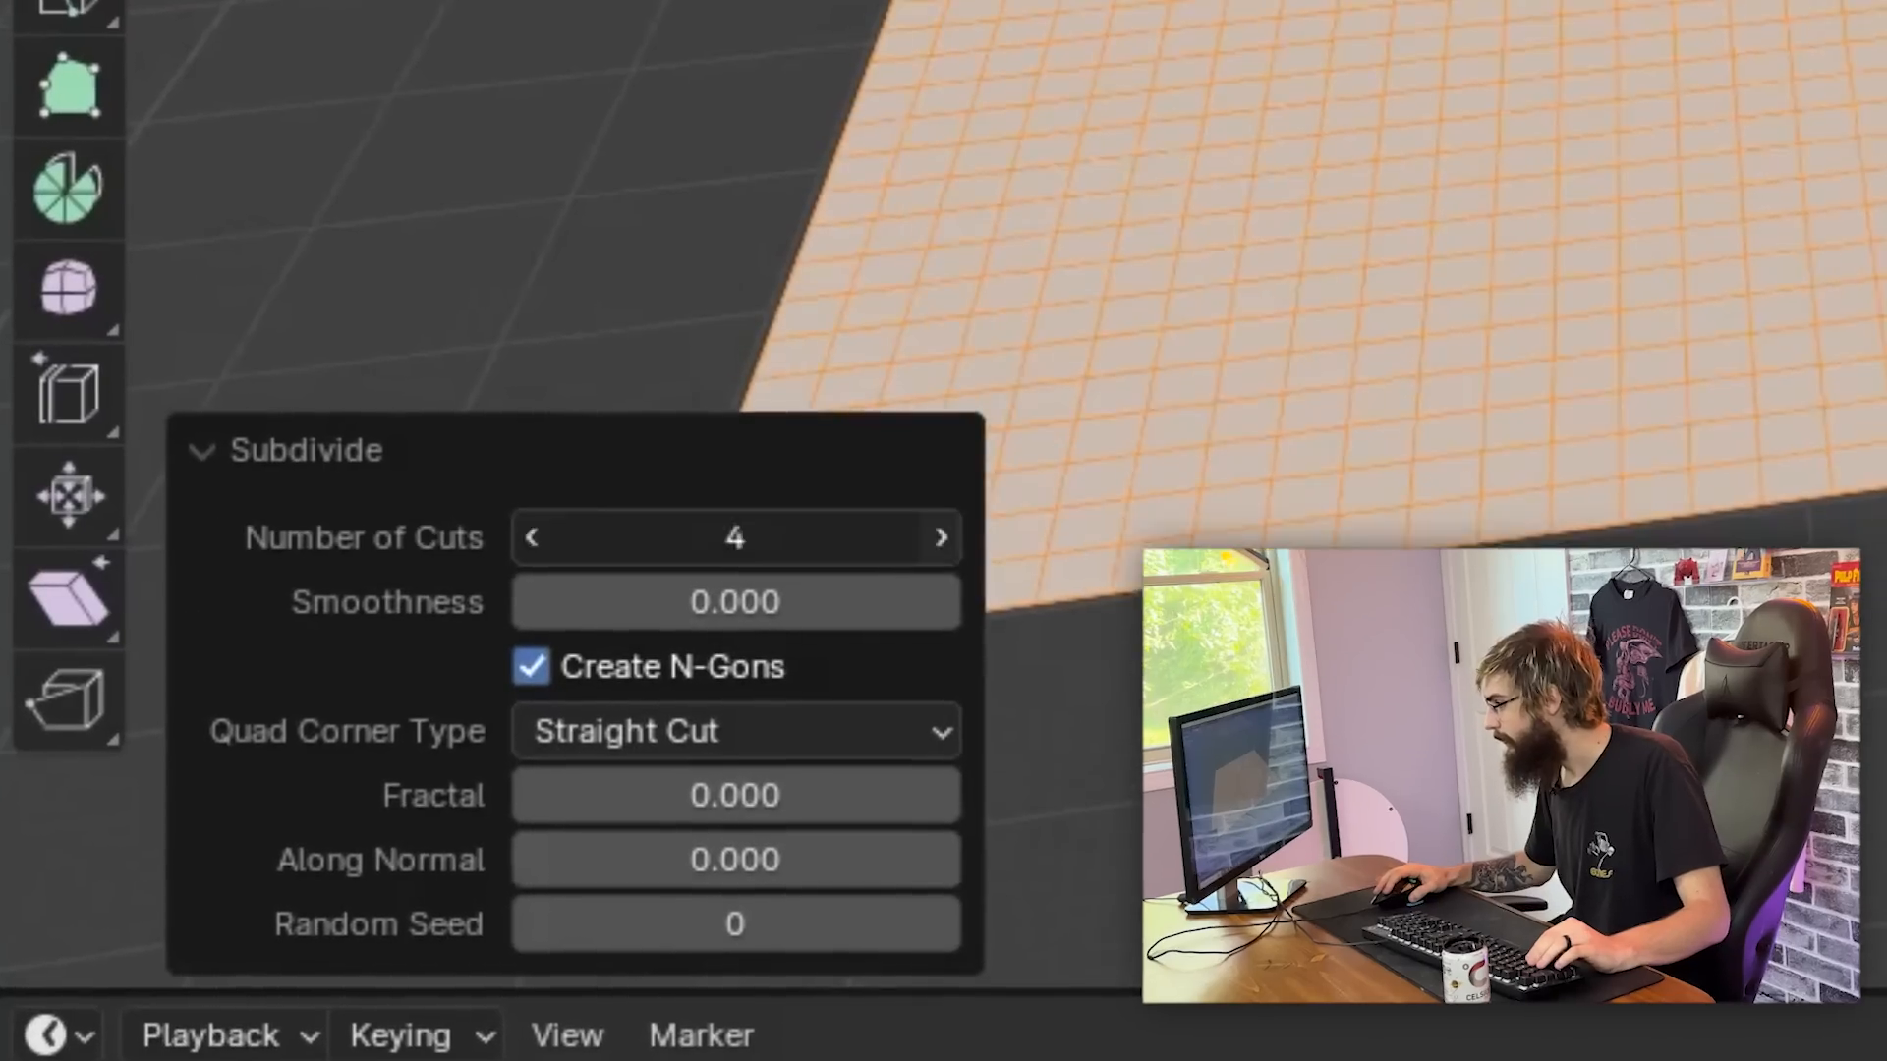
# Subdivide the plane into a dense grid with 4 cuts
pyautogui.click(775, 149)
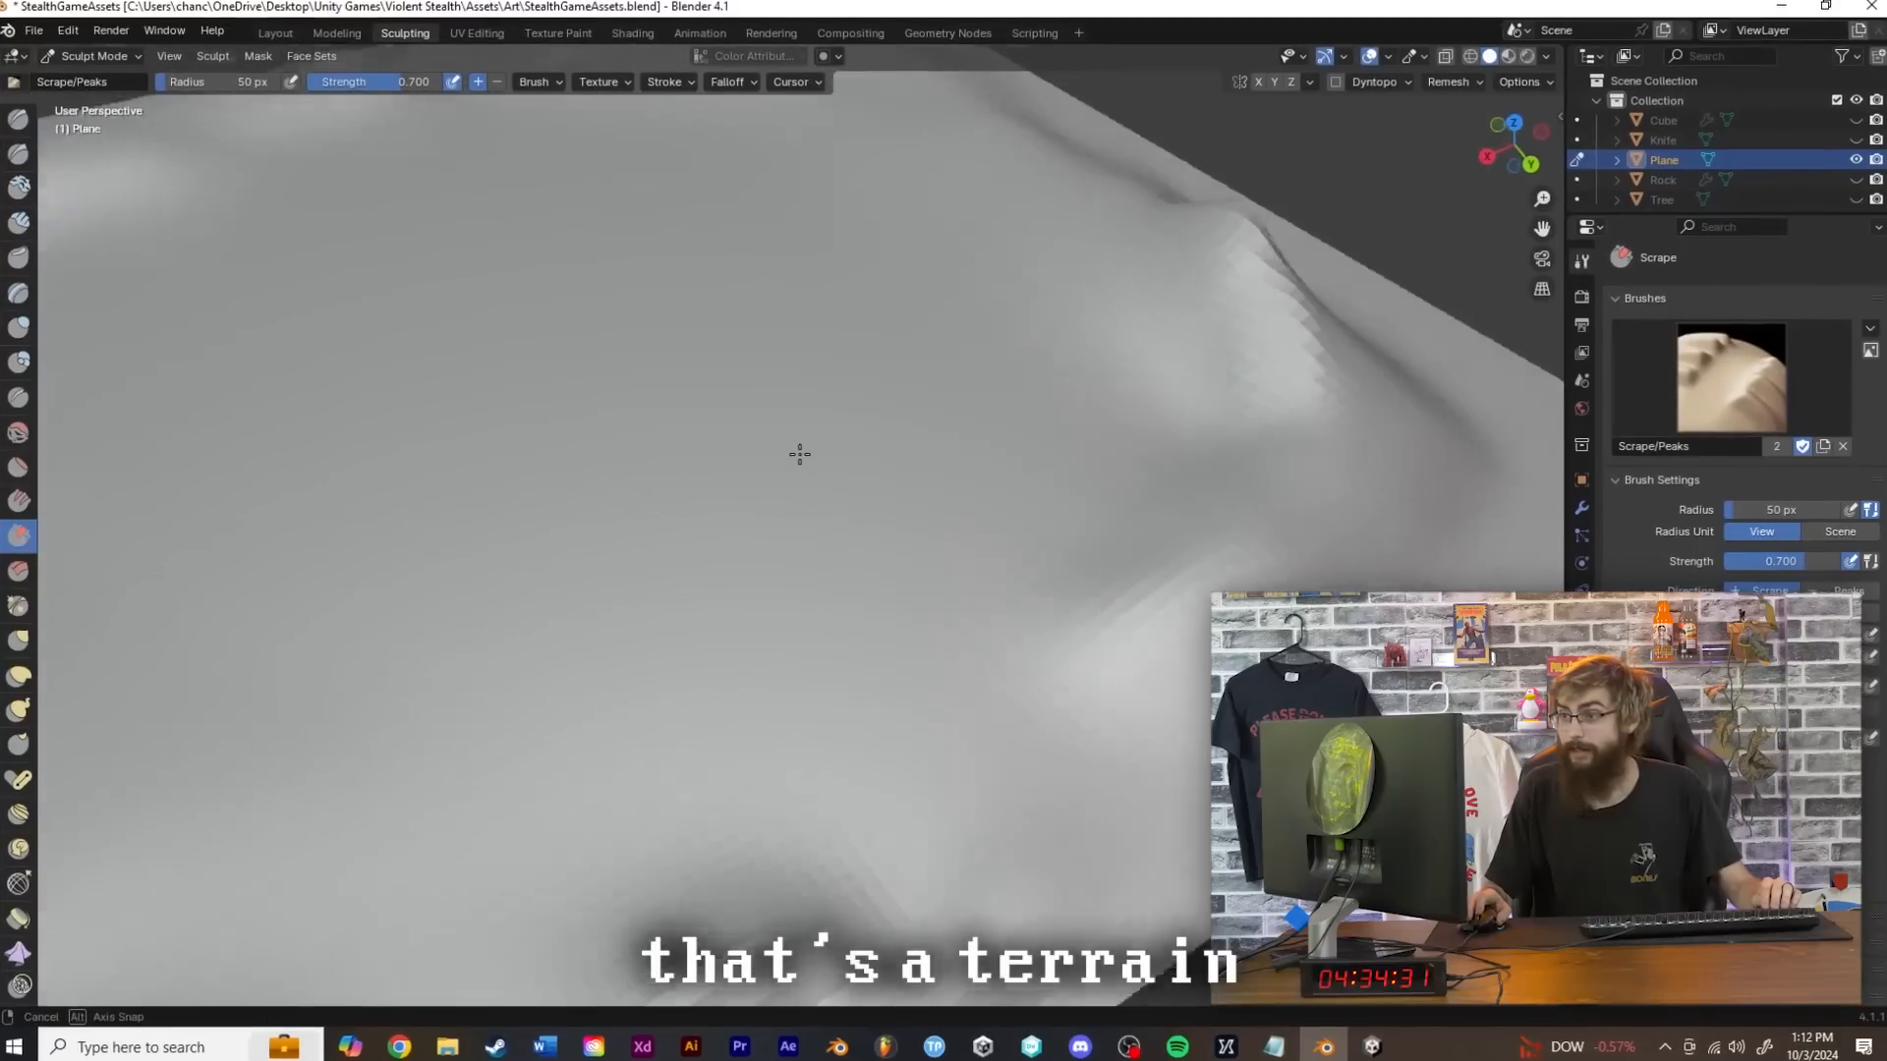
# Return from the Sculpting workspace to the Layout workspace after shaping the terrain
pyautogui.click(260, 17)
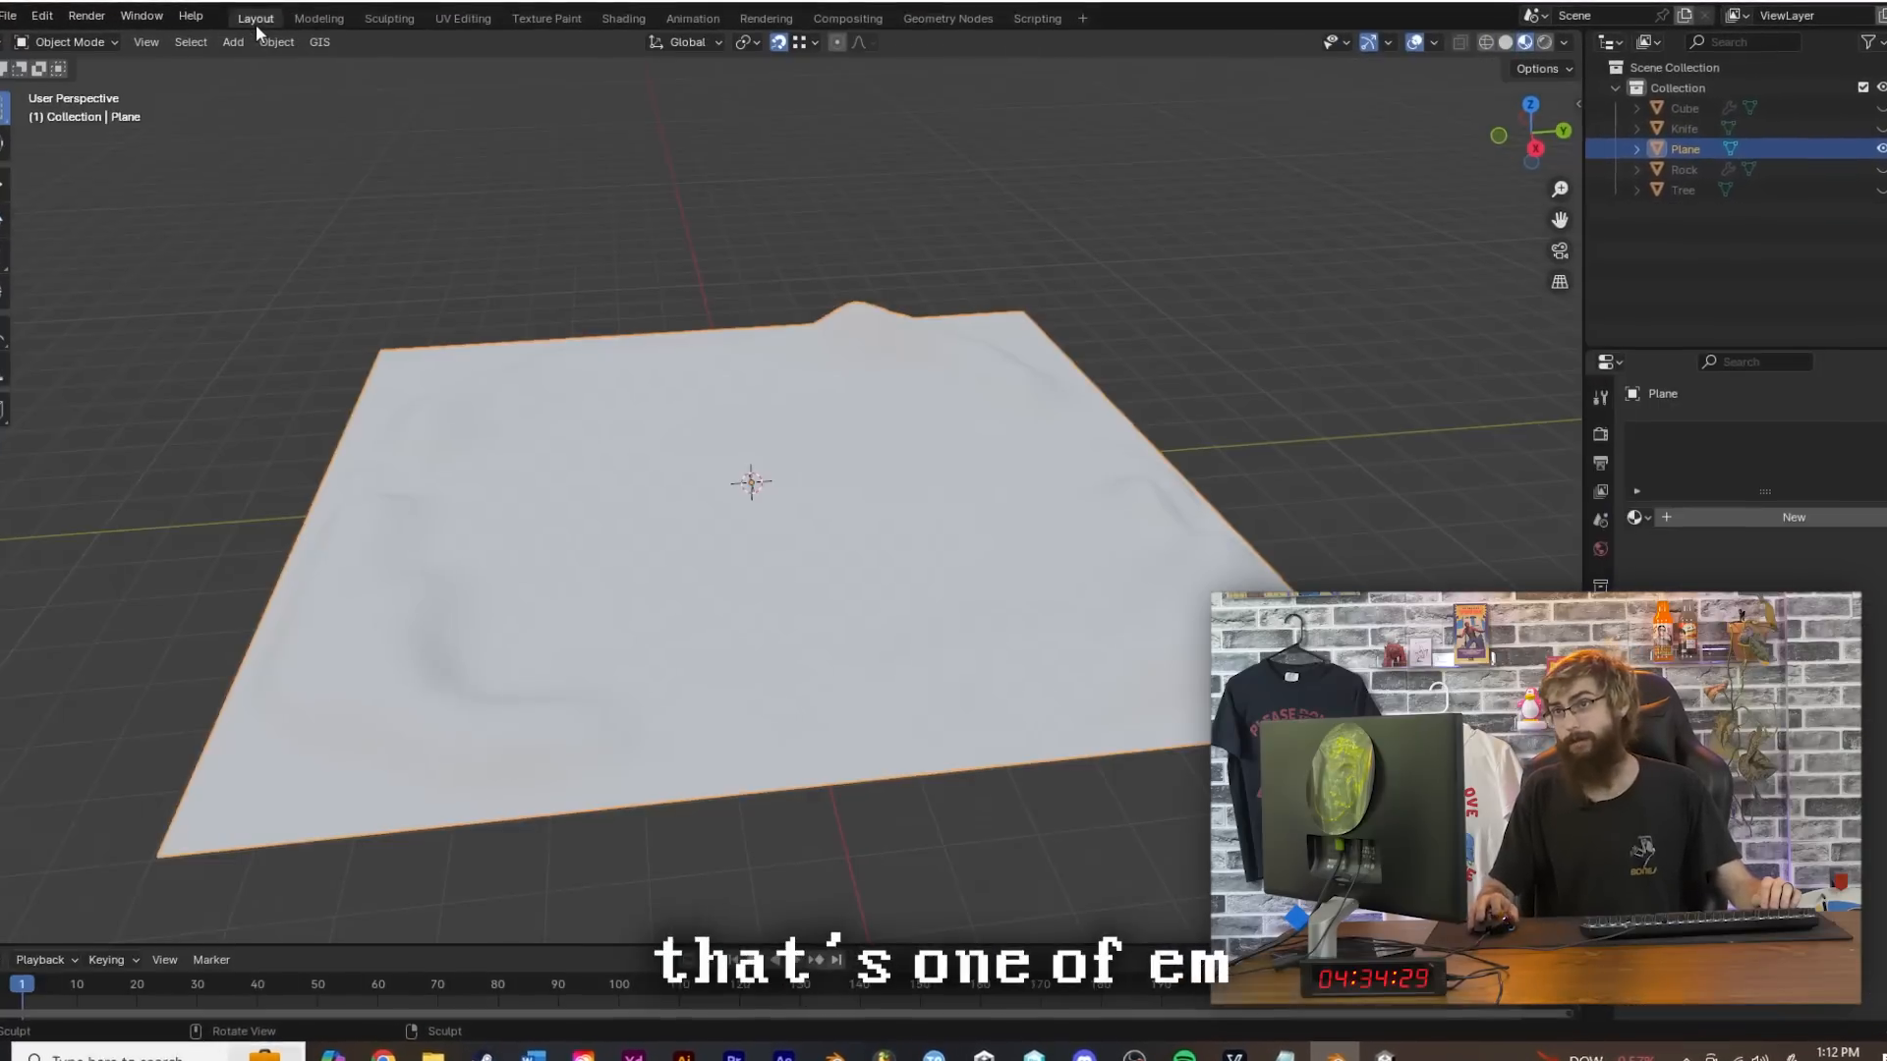